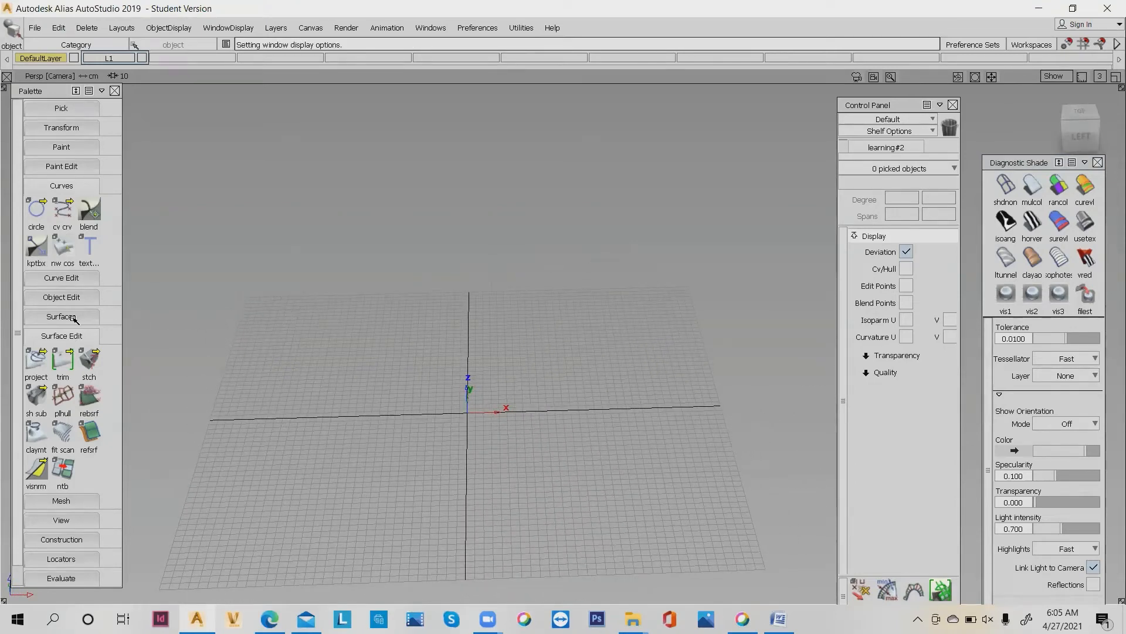
Expand the Surfaces palette and activate the Plane surface tool.
click(61, 316)
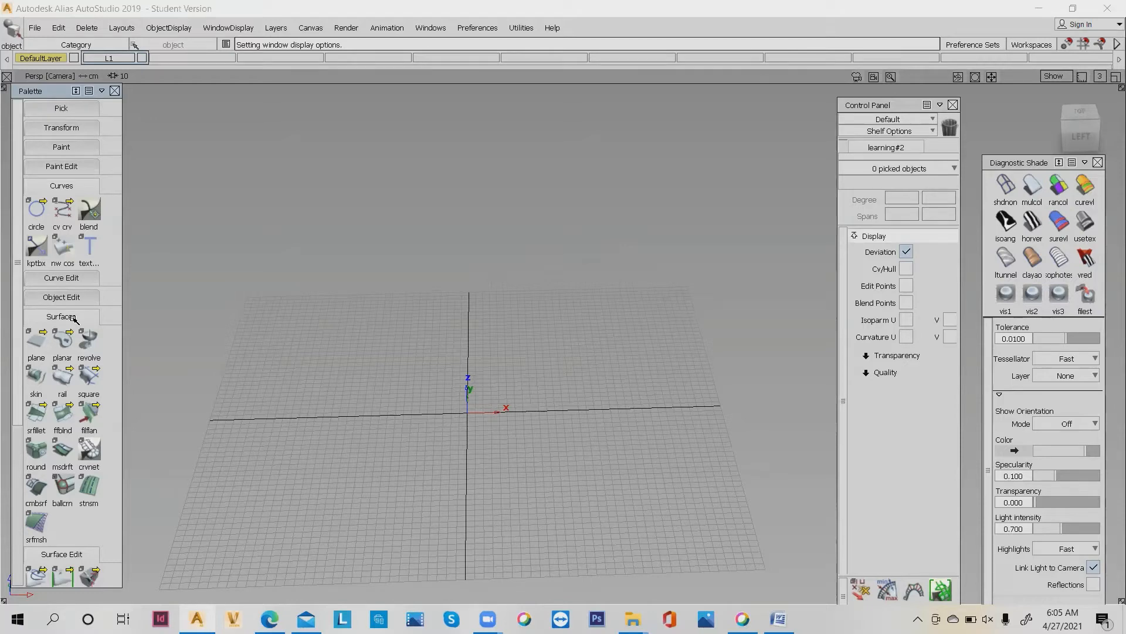
mouse_move(206, 296)
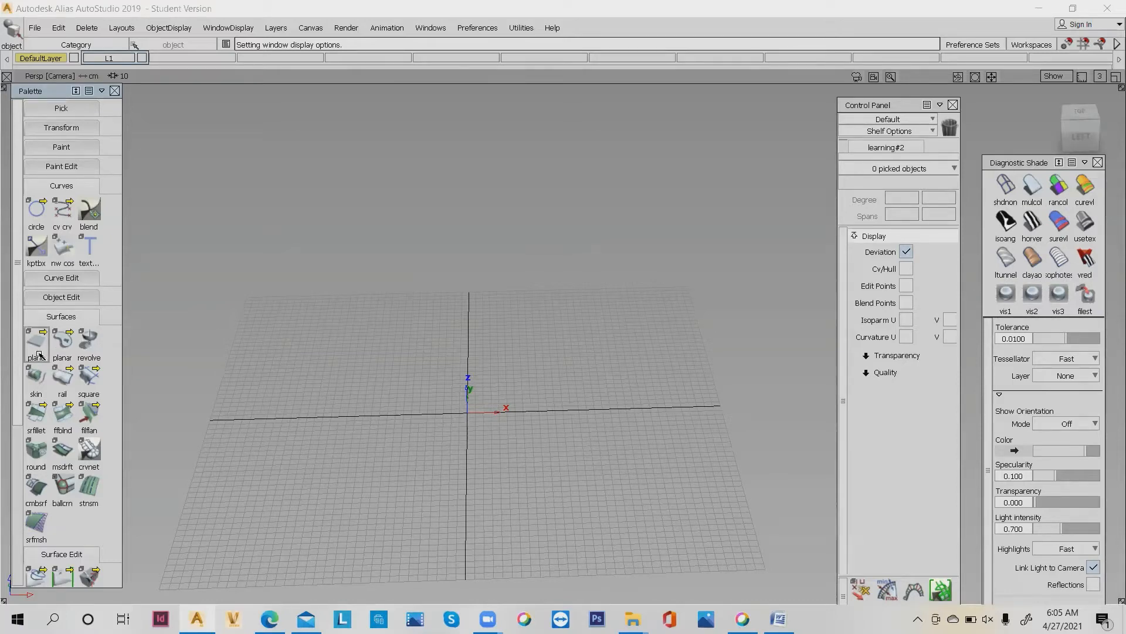
click(35, 345)
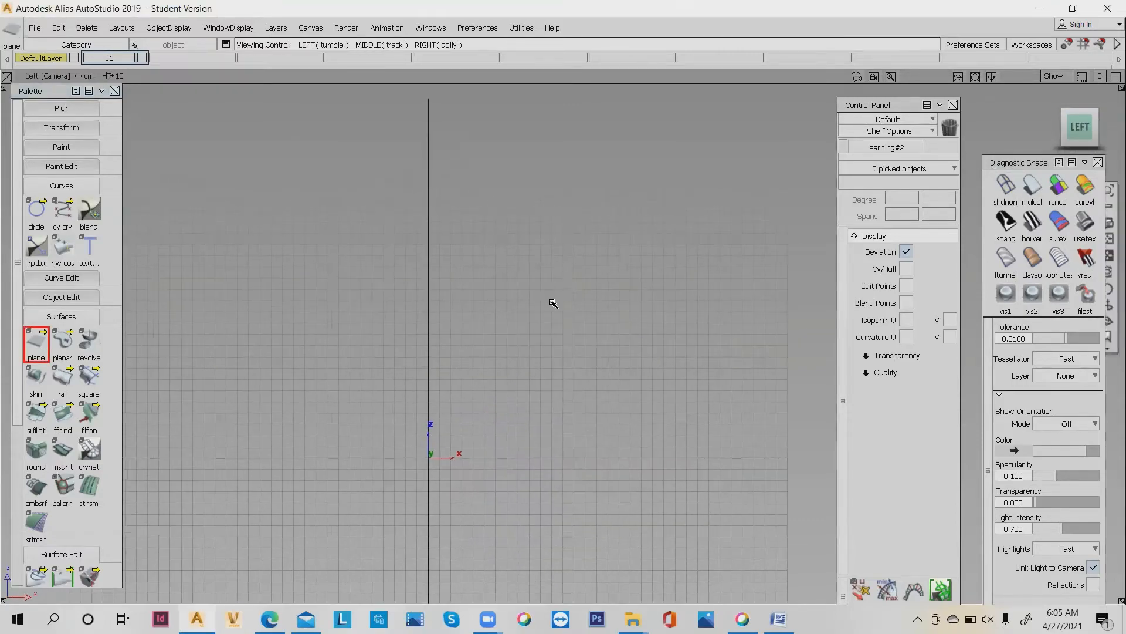
Place a wide flat rectangular plane in the Left side view.
click(35, 338)
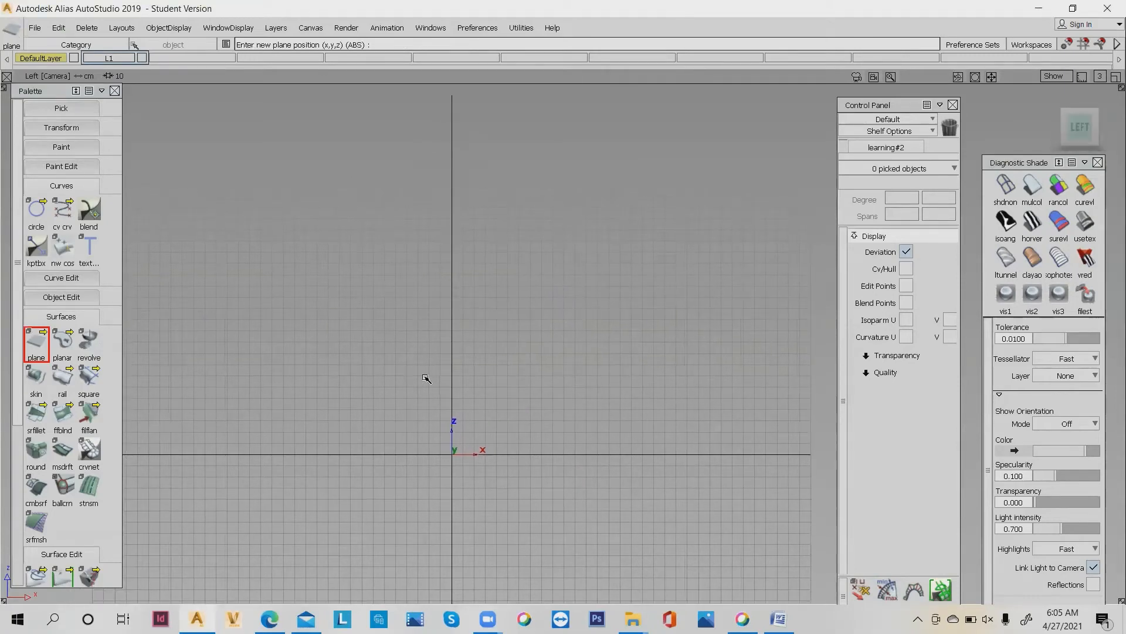
click(450, 366)
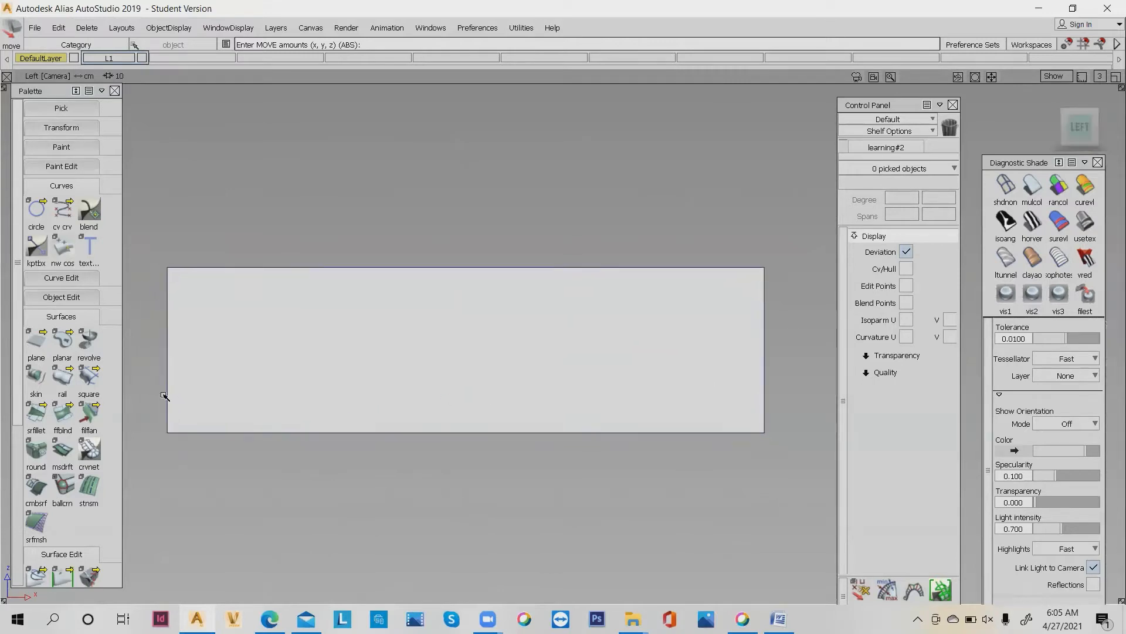
Draw a circle curve centred on the plane, scaled to fit inside it.
click(36, 208)
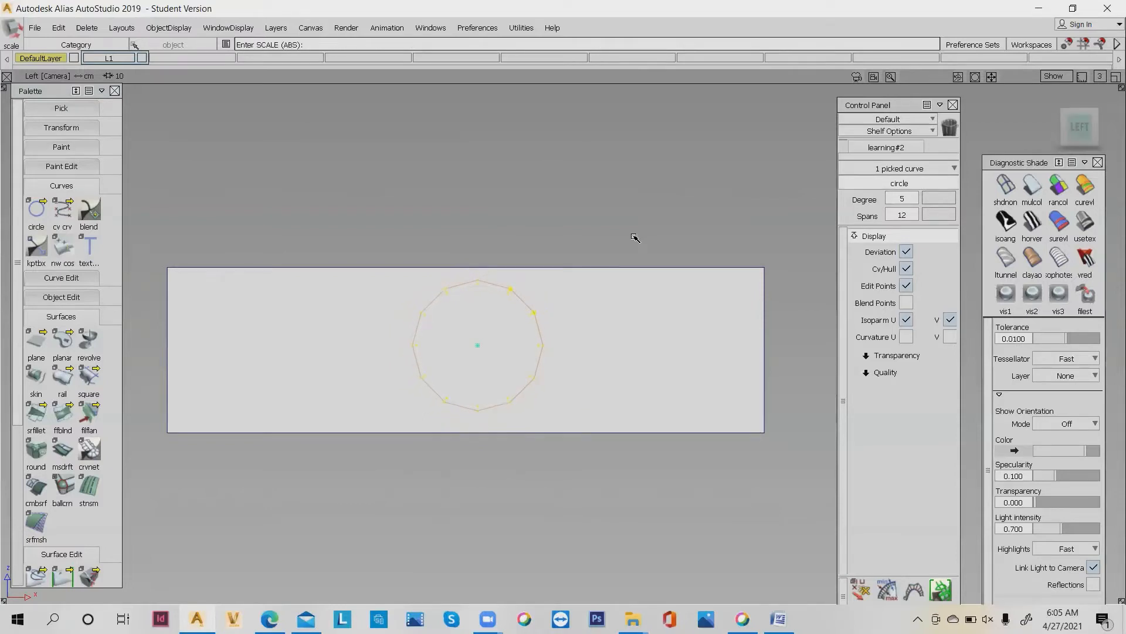
mouse_move(556, 309)
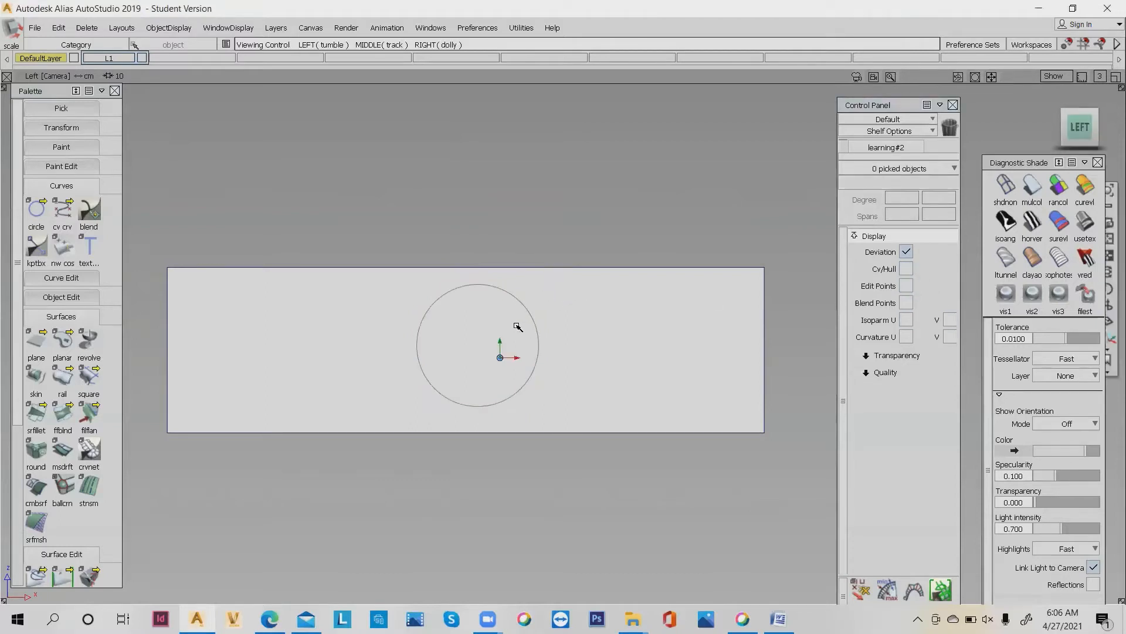
click(477, 345)
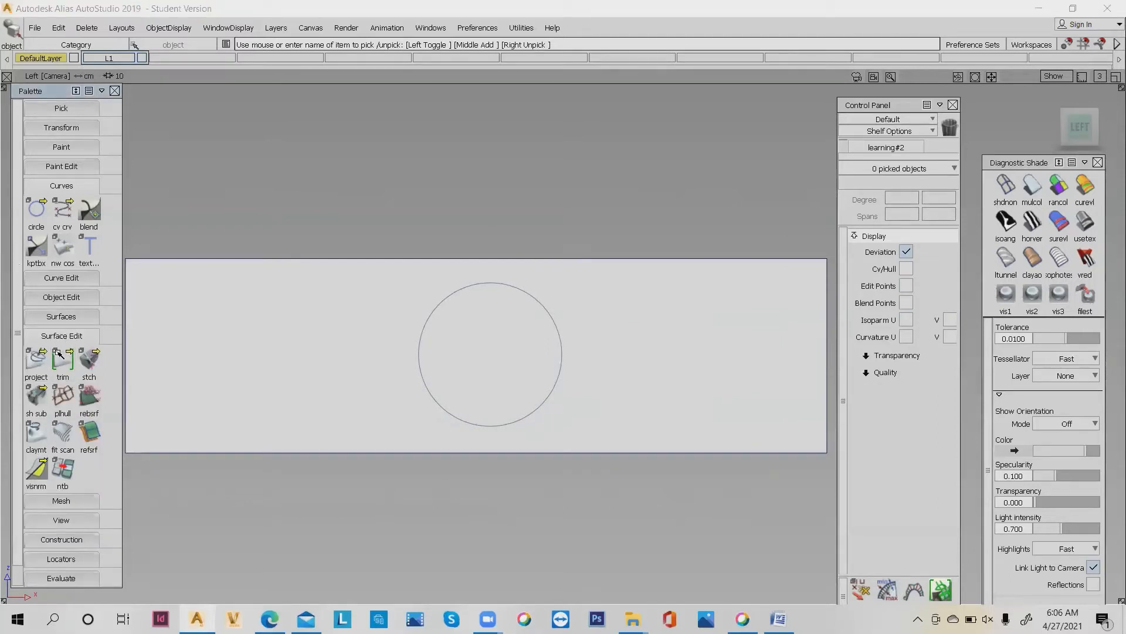
Project the circles onto the plane and pick the resulting curves-on-surface.
click(35, 357)
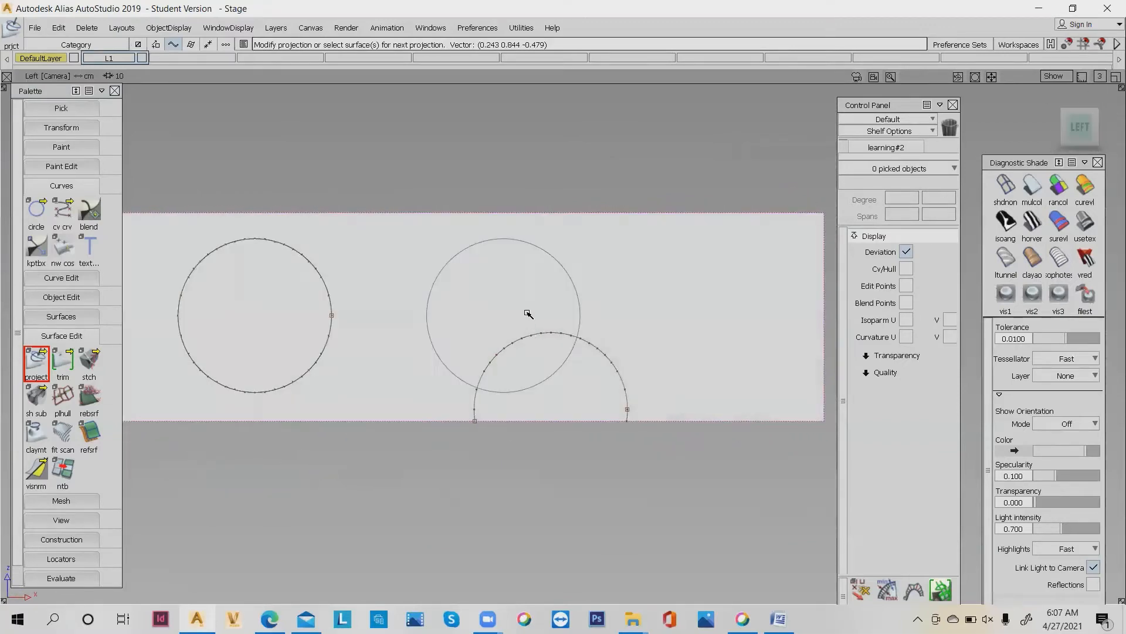
right_click(527, 313)
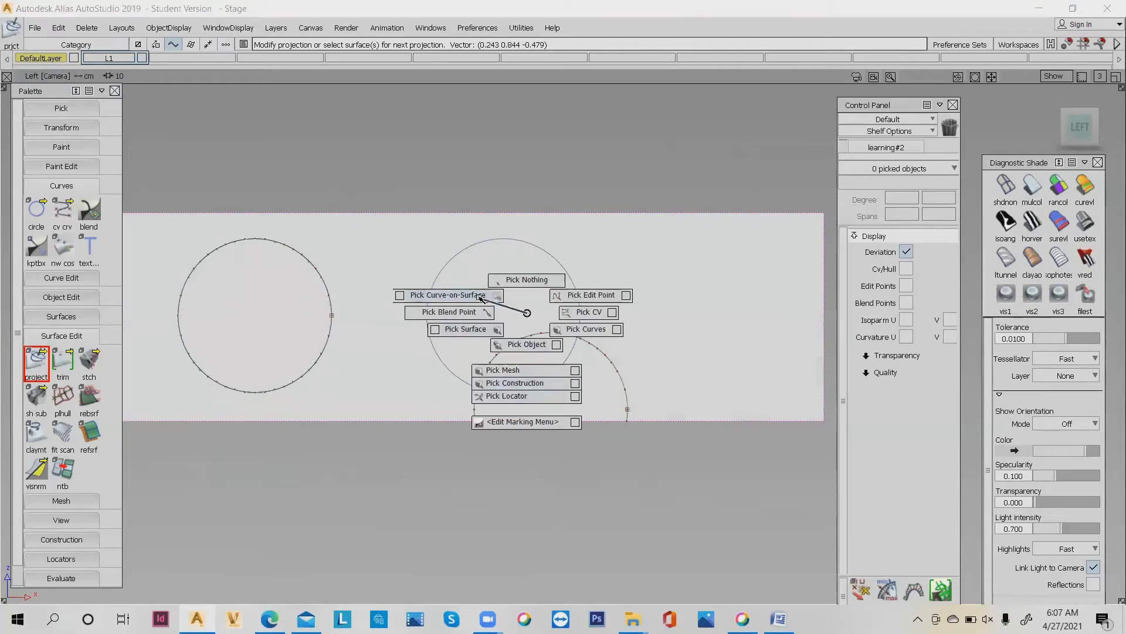
click(446, 294)
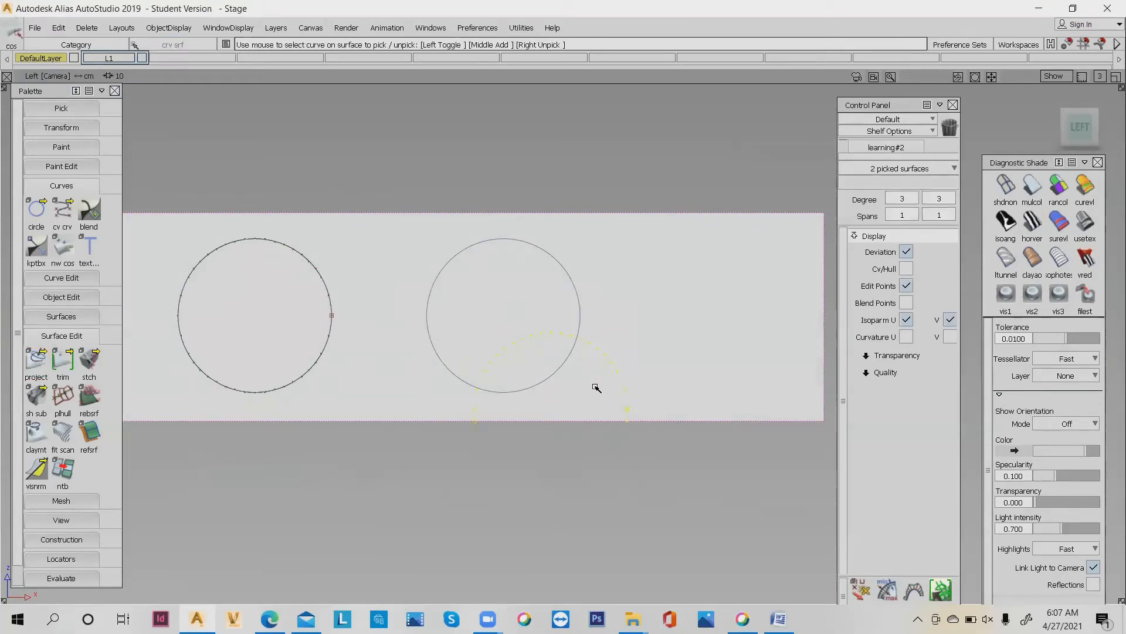
click(547, 249)
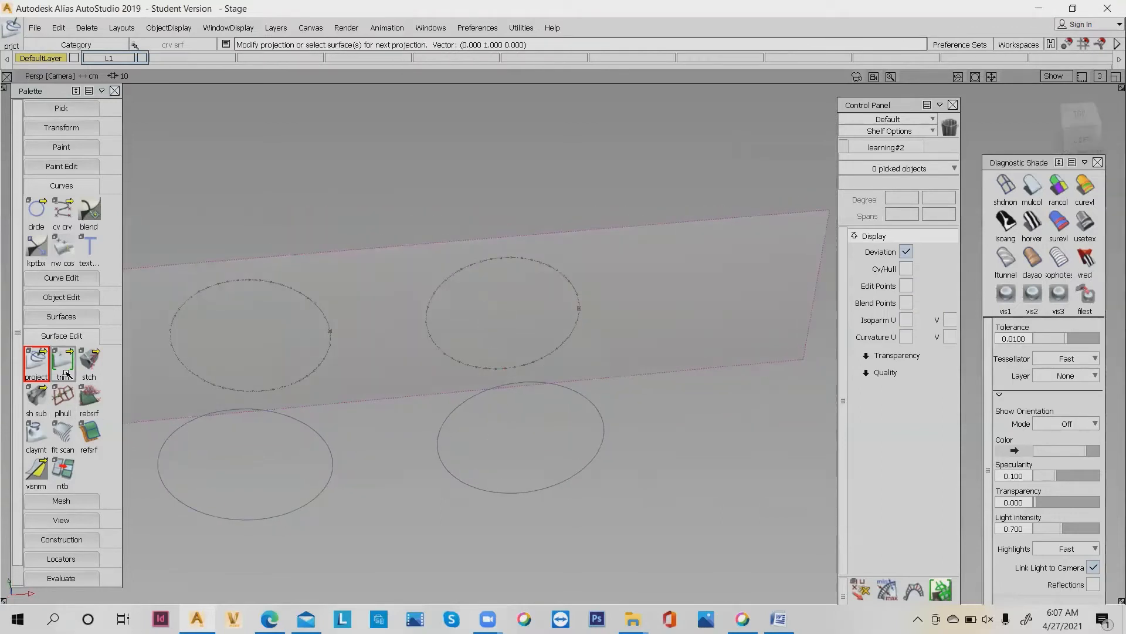
mouse_move(63, 360)
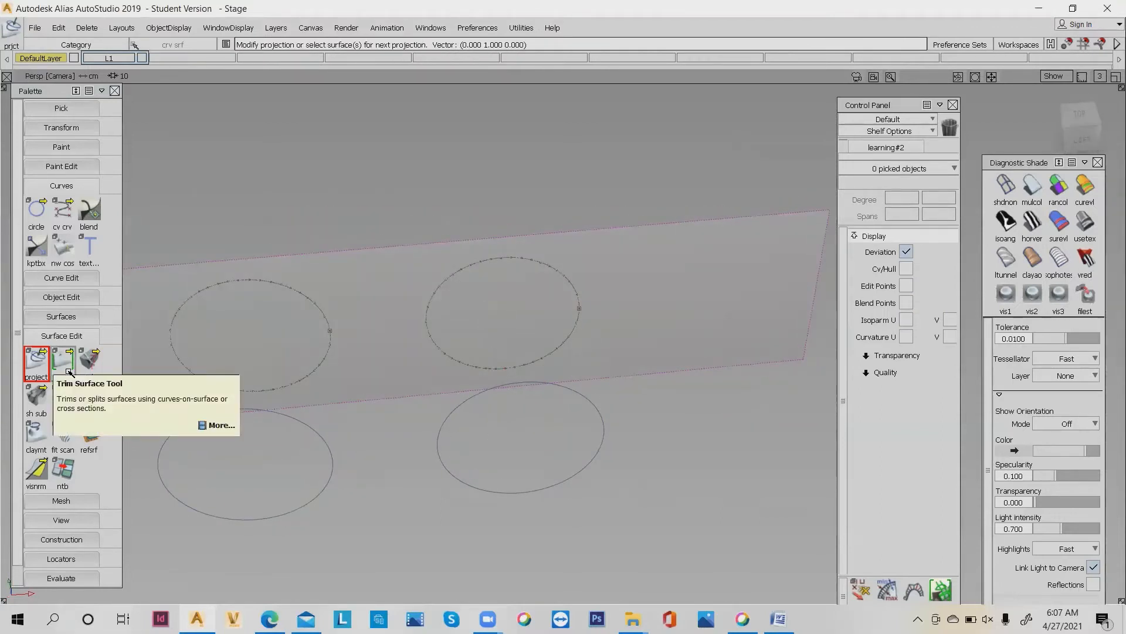
Start a Trim on the plane with a region marked inside the right-hand projected circle.
click(62, 361)
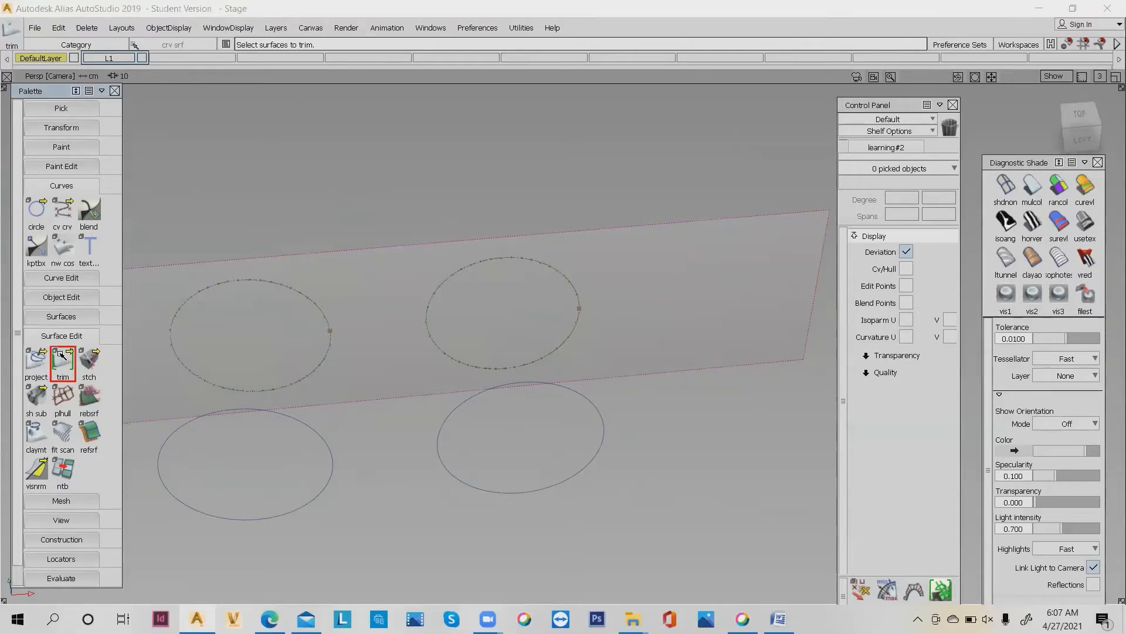
mouse_move(474, 353)
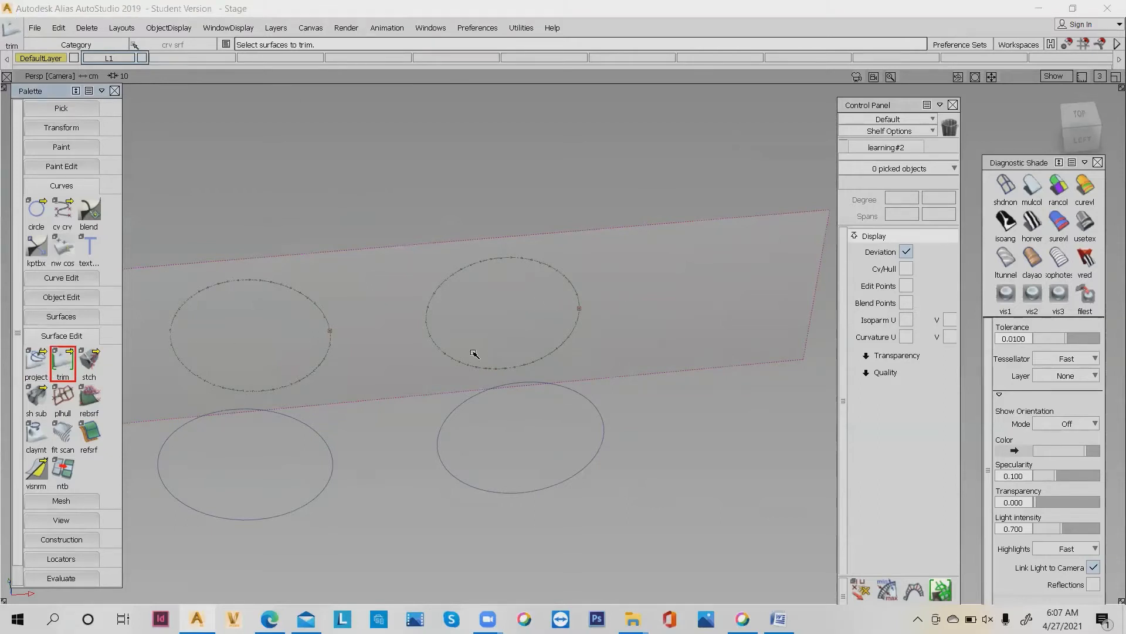
click(511, 317)
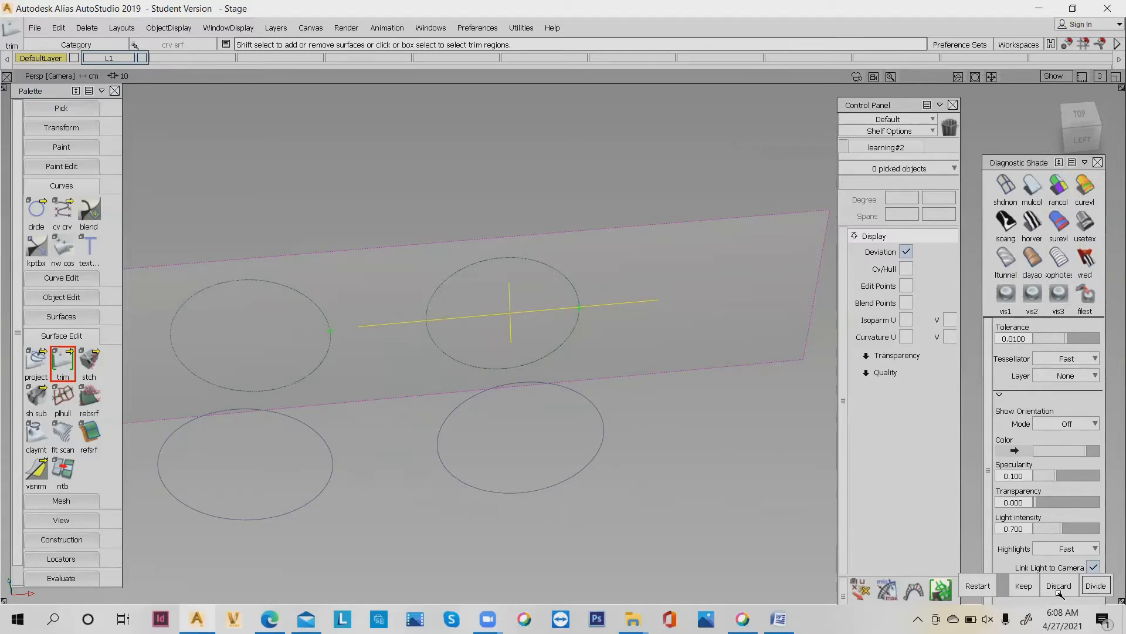
mouse_move(625, 345)
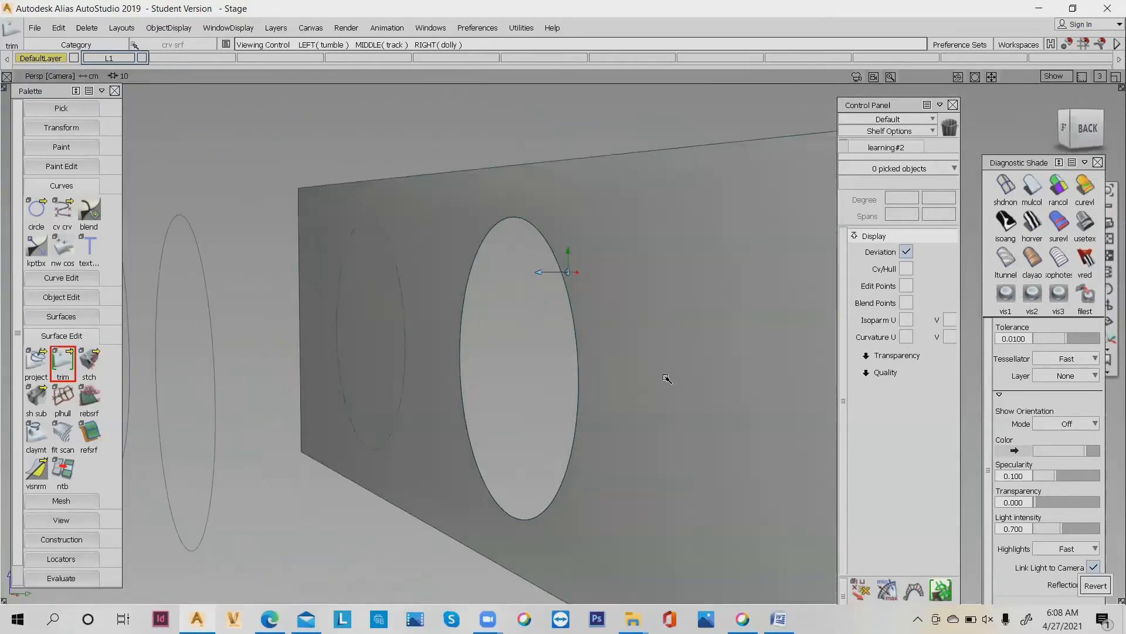
Inspect the divided plane and switch to picking whole surfaces for the cut-out disc.
drag(666, 379, 596, 479)
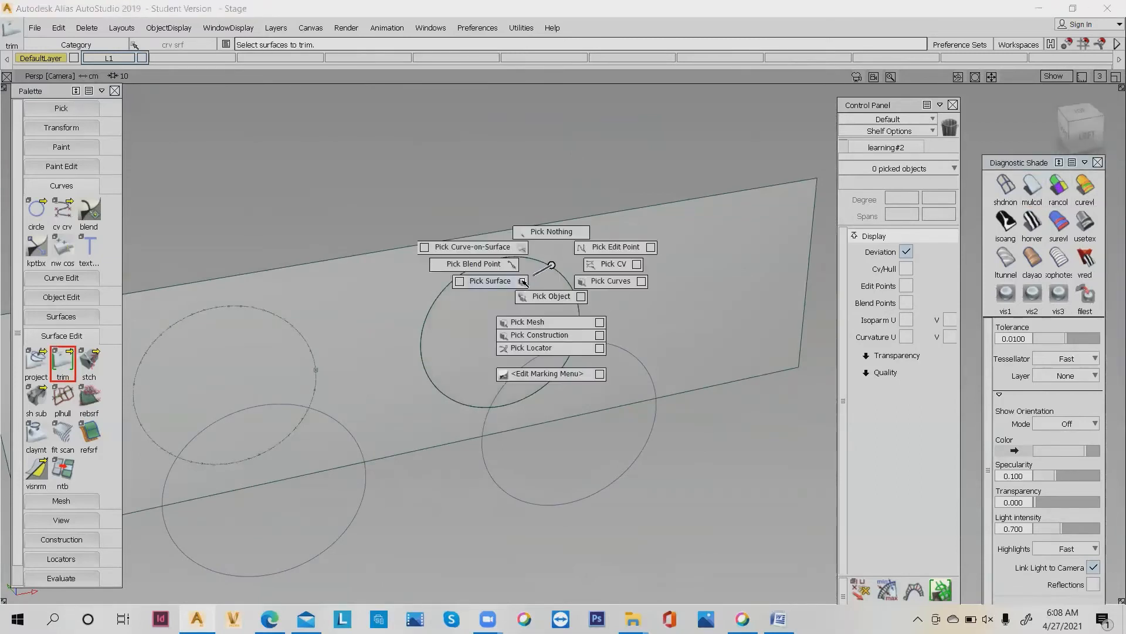
click(490, 280)
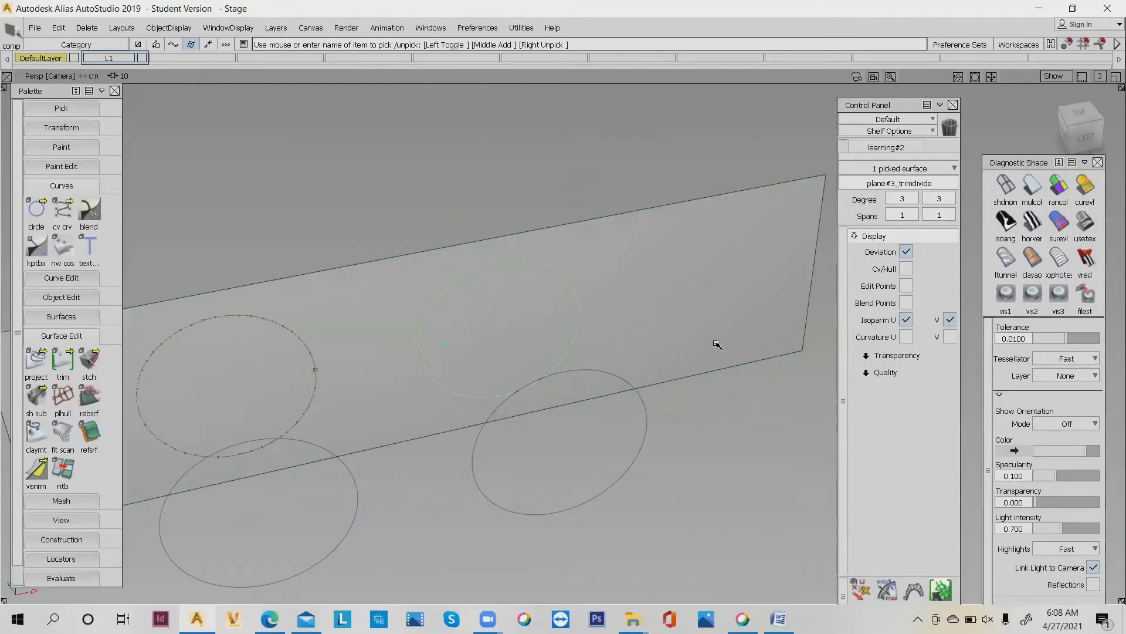
mouse_move(1007, 458)
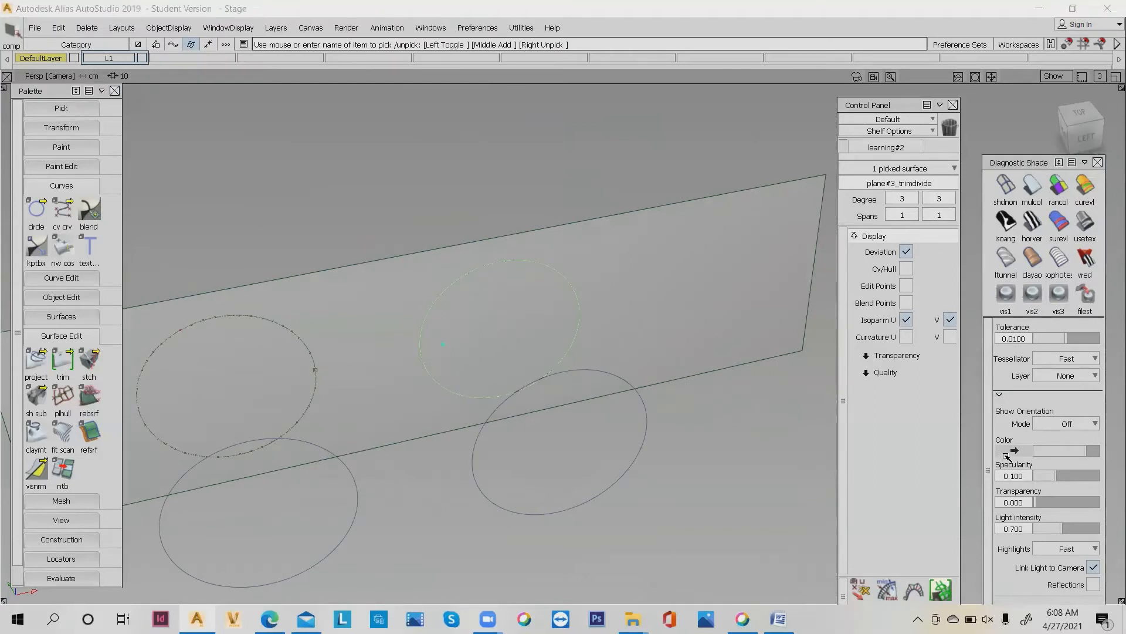
Shade the divided circular piece magenta in Diagnostic Shade and clear the selection.
click(1015, 451)
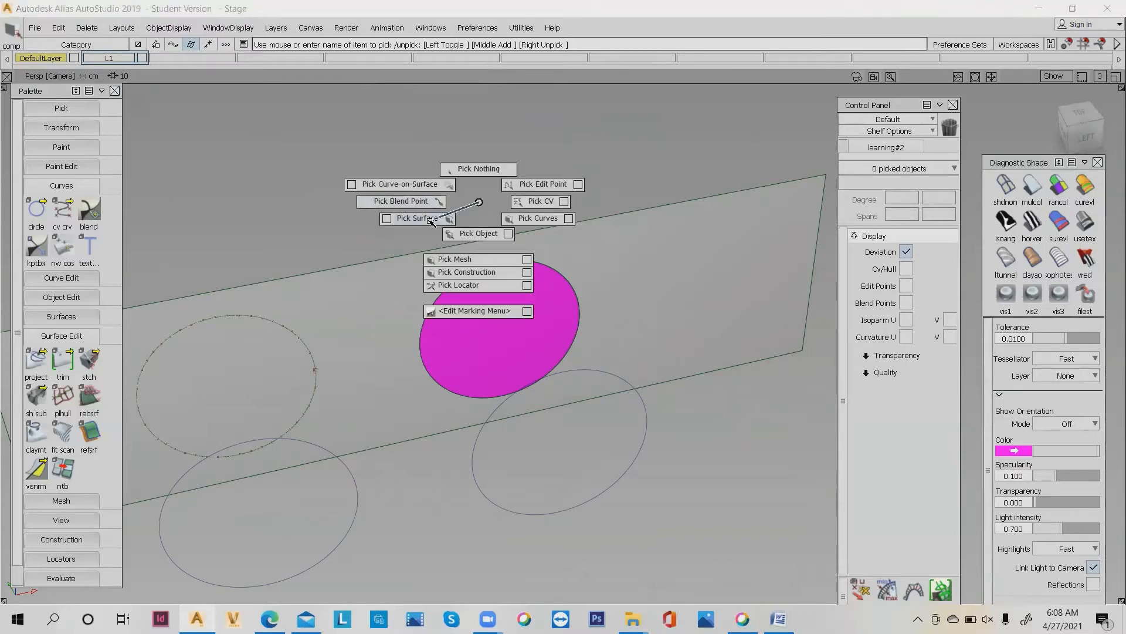
click(409, 217)
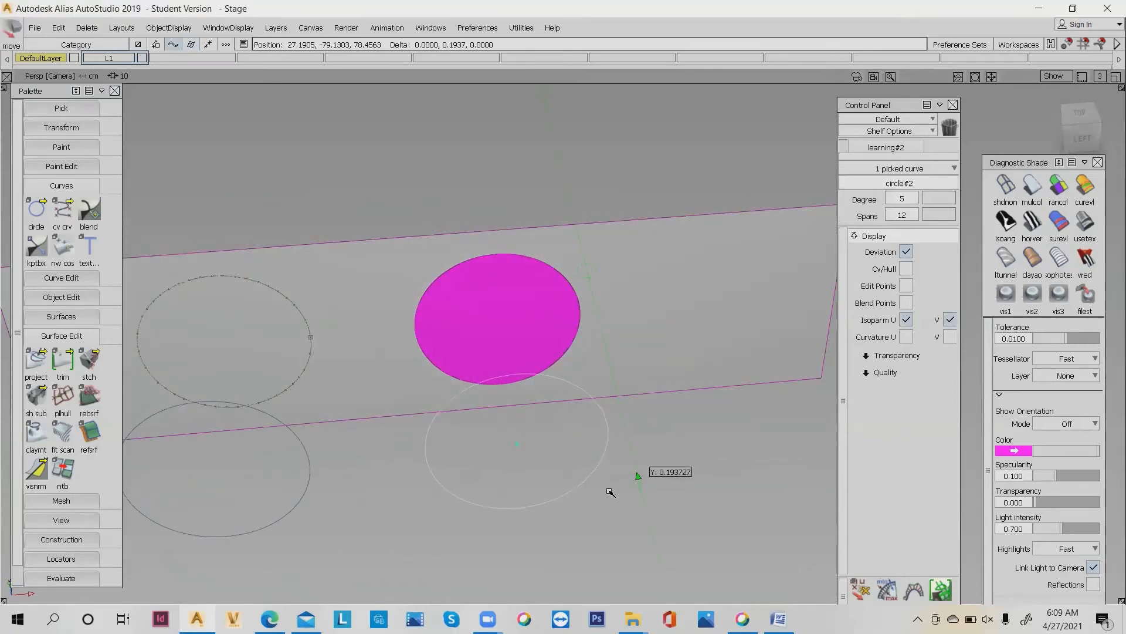
Slide the magenta circle leftward along the plane with the Move manipulator.
drag(635, 476, 659, 505)
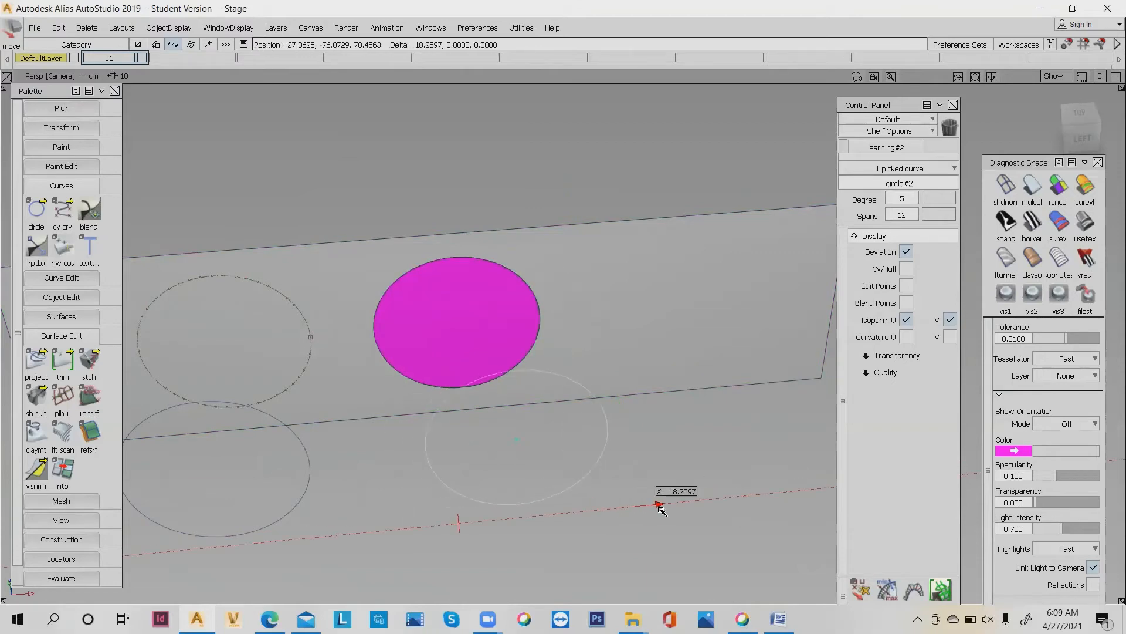
drag(660, 509, 276, 458)
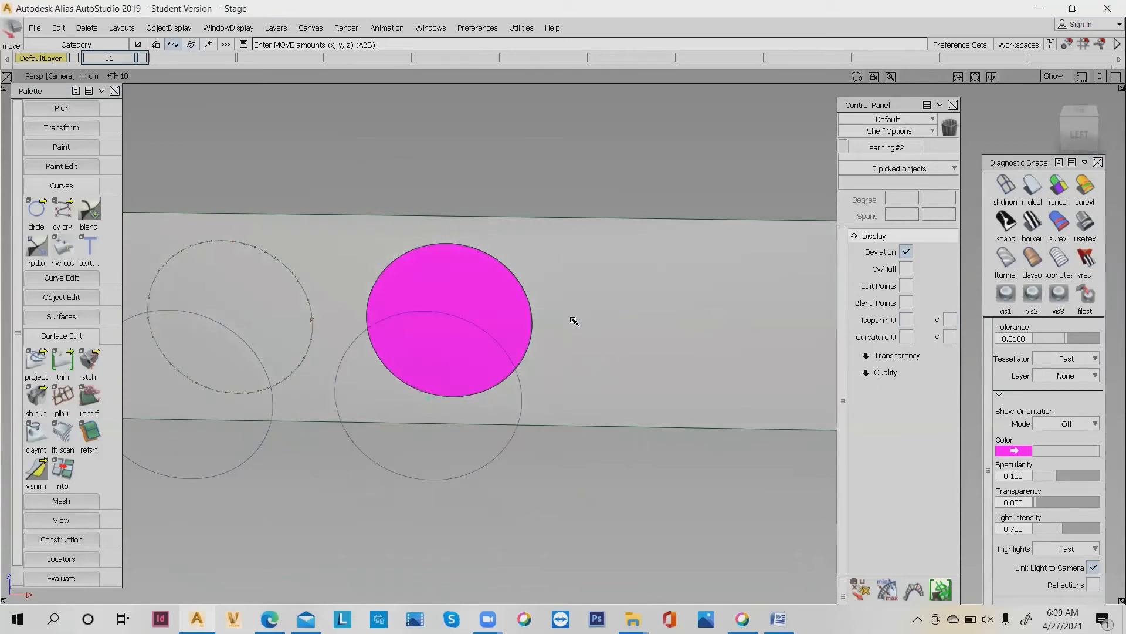
drag(574, 321, 582, 286)
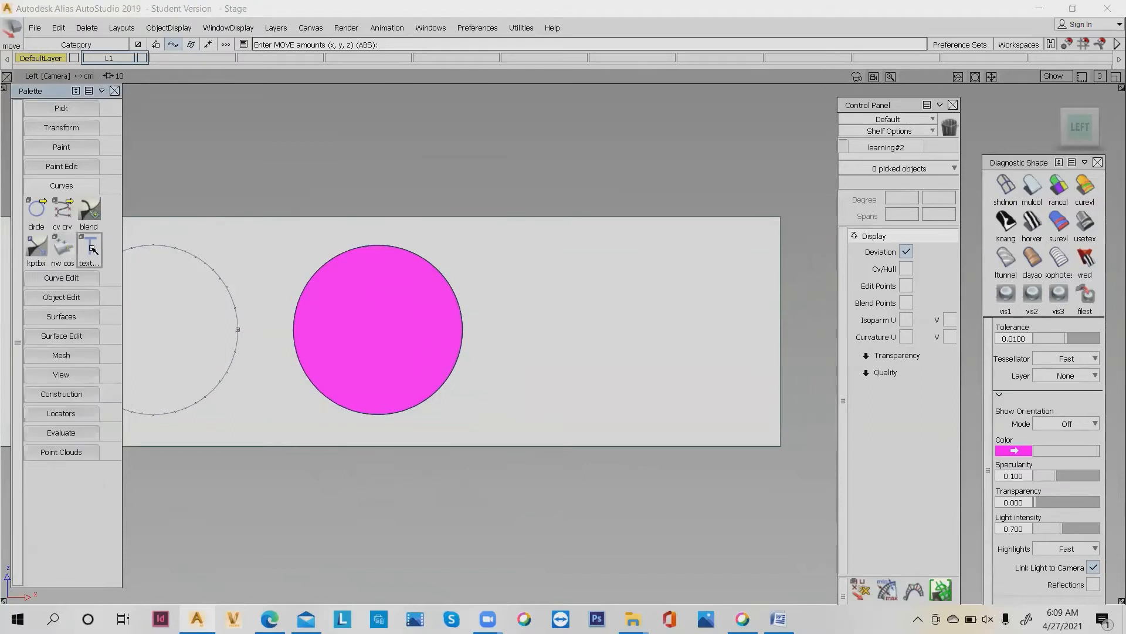
Create text curves for the letter S and lower them level with the plane.
click(89, 248)
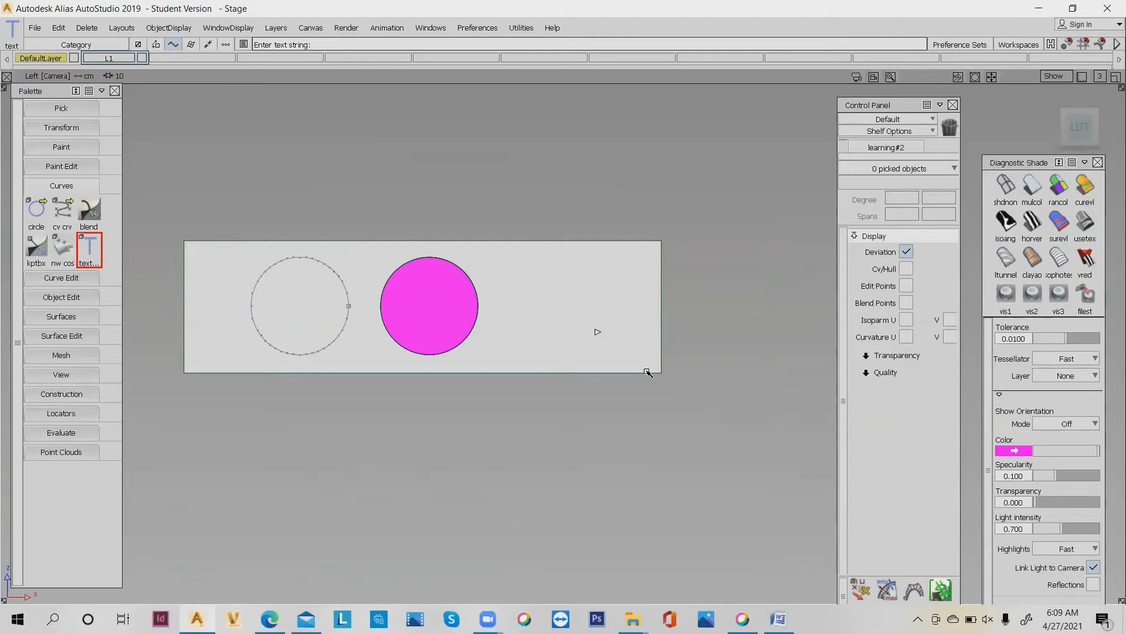
text(S)
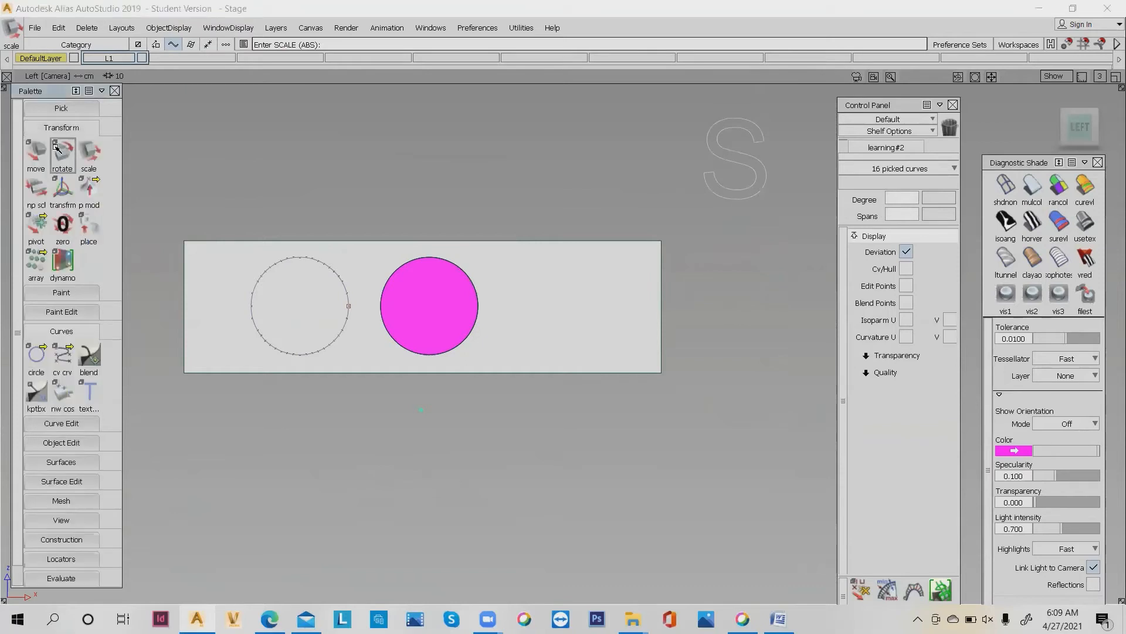
click(36, 223)
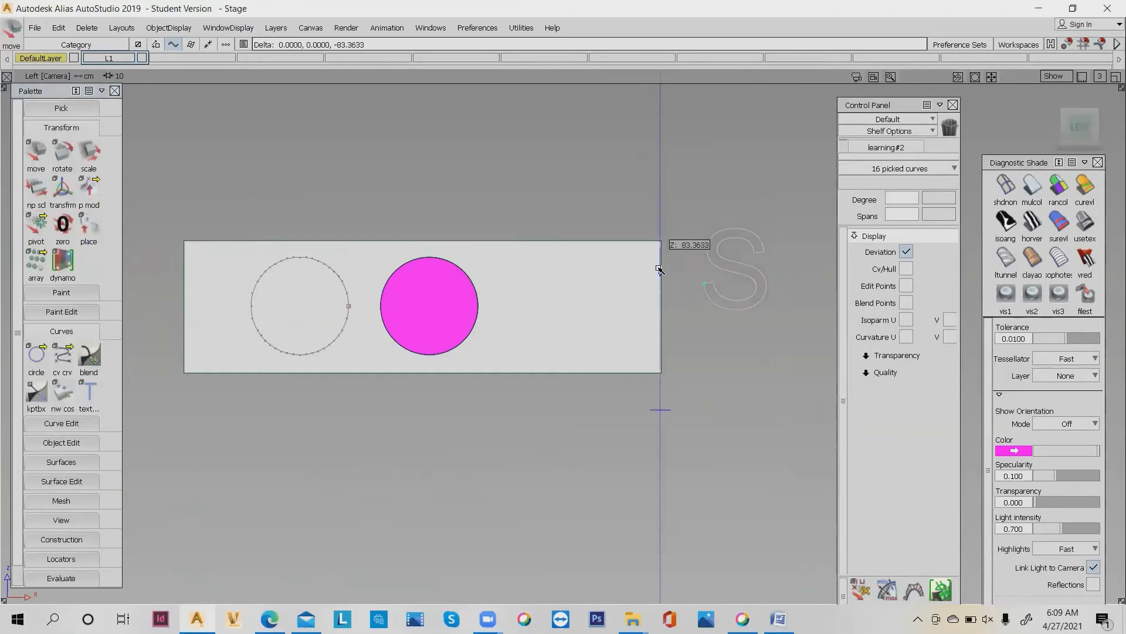
drag(659, 270, 550, 185)
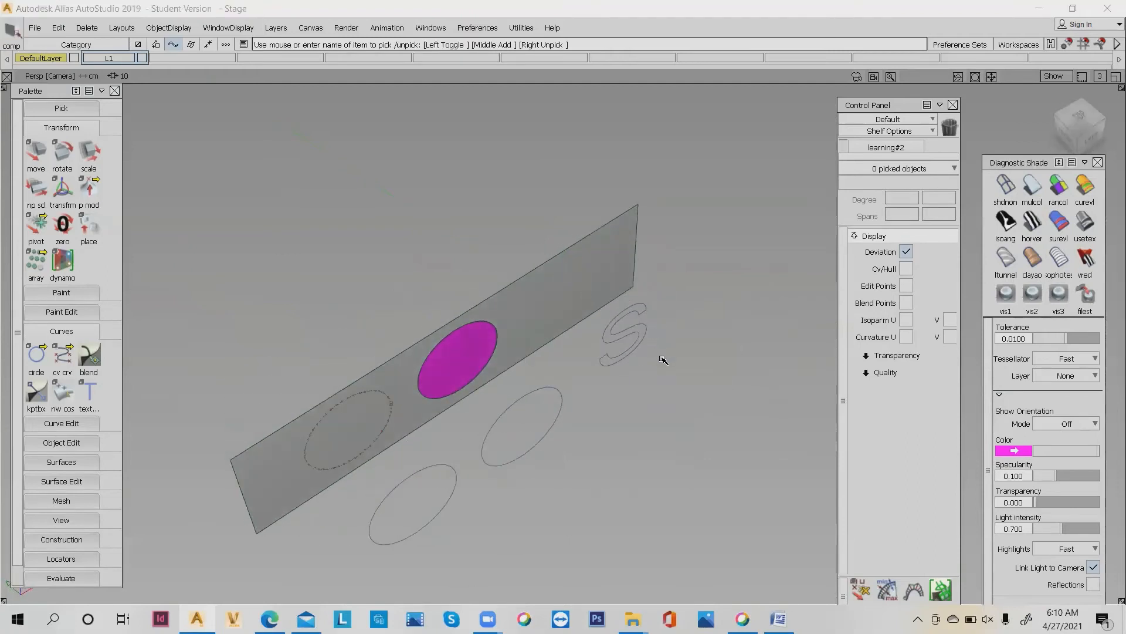
Box-select the S curves and position them over the plane right of the magenta circle.
drag(613, 297, 662, 410)
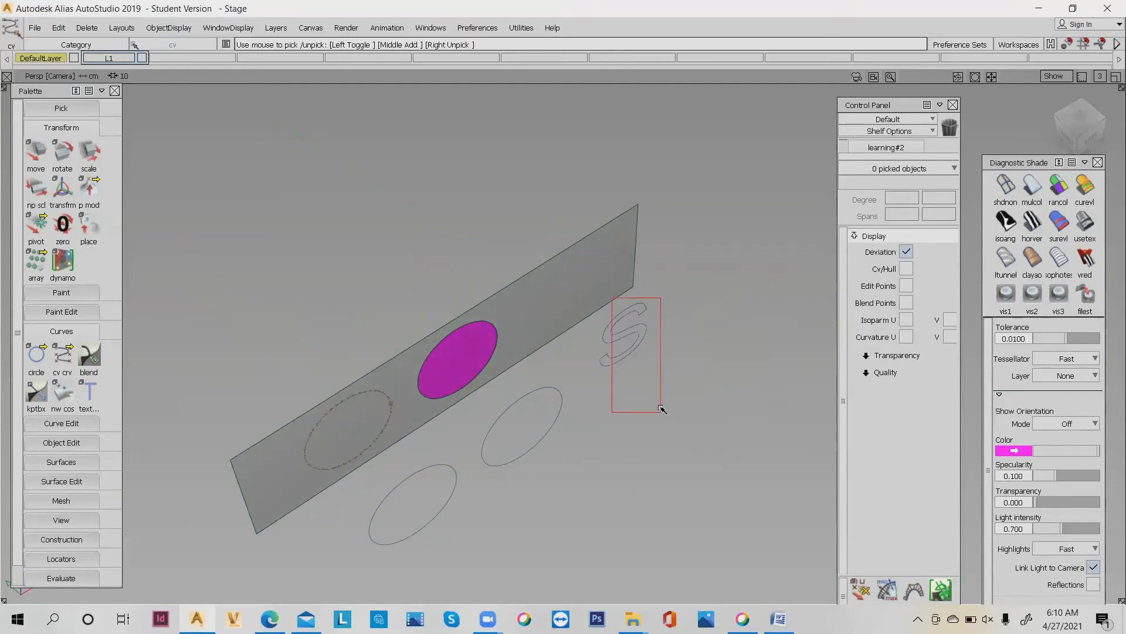
right_click(677, 387)
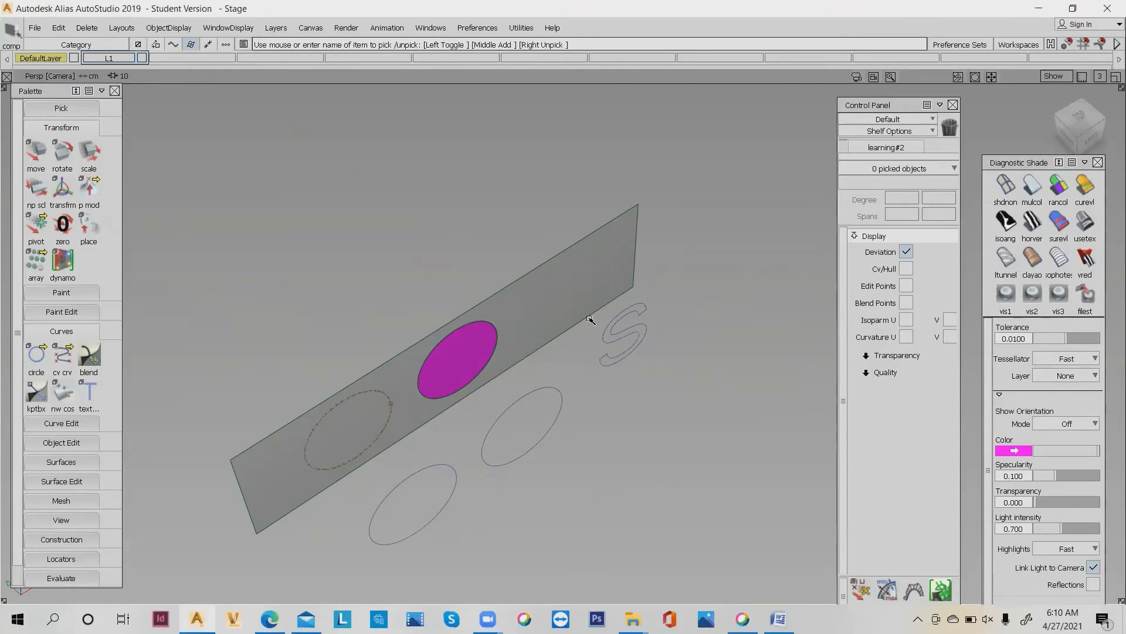
click(622, 310)
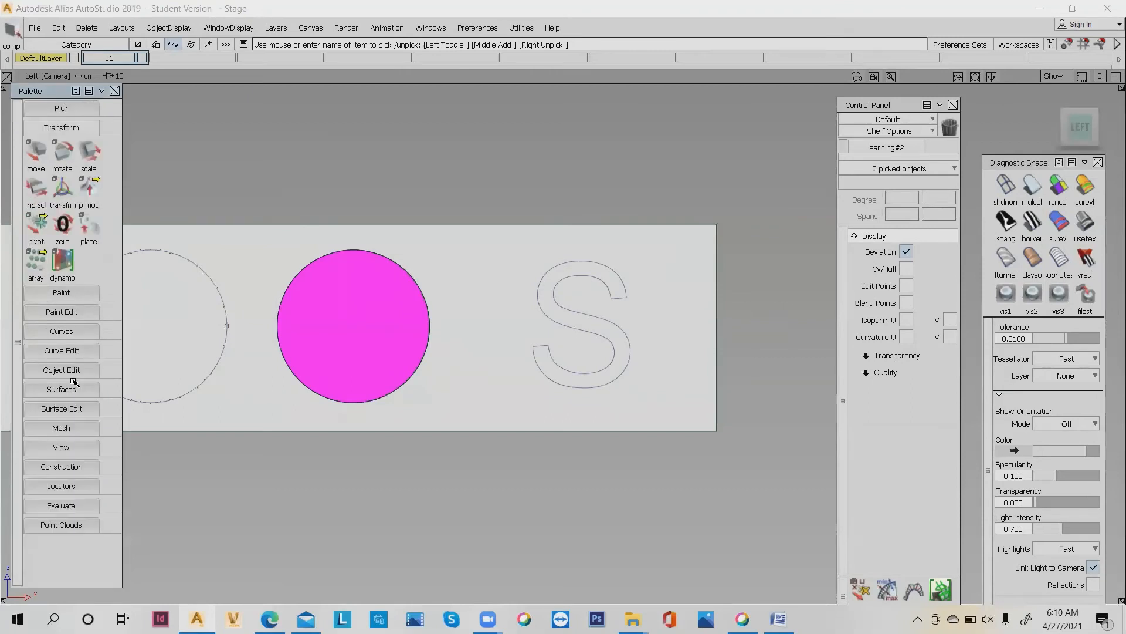
click(61, 408)
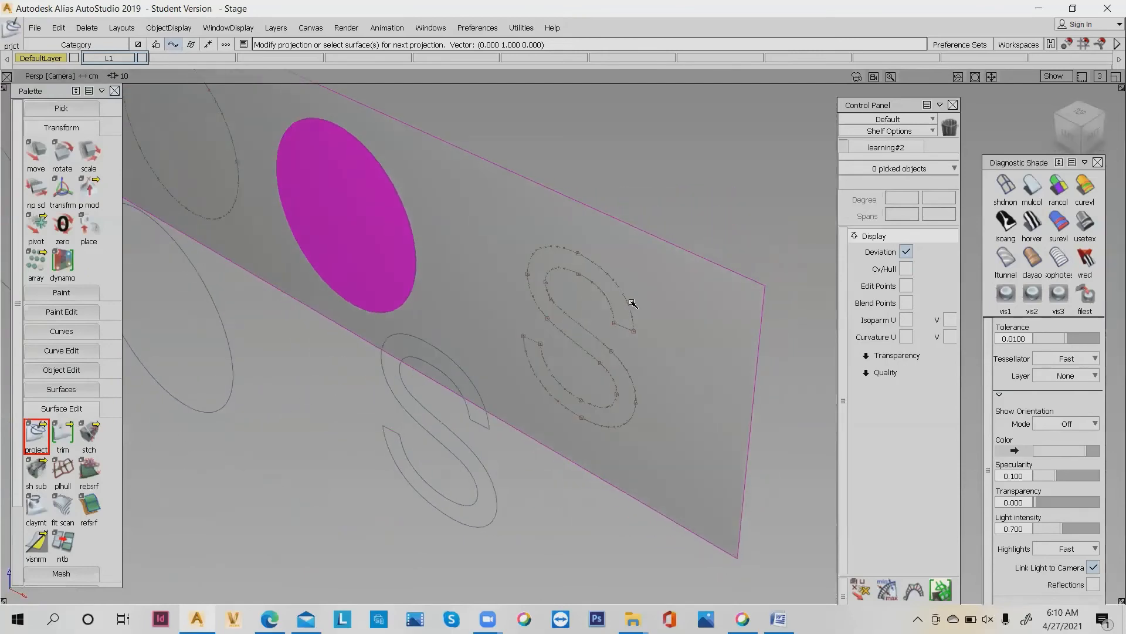
Project the S outline onto the plane and divide the plane along it, accepting history removal.
click(62, 431)
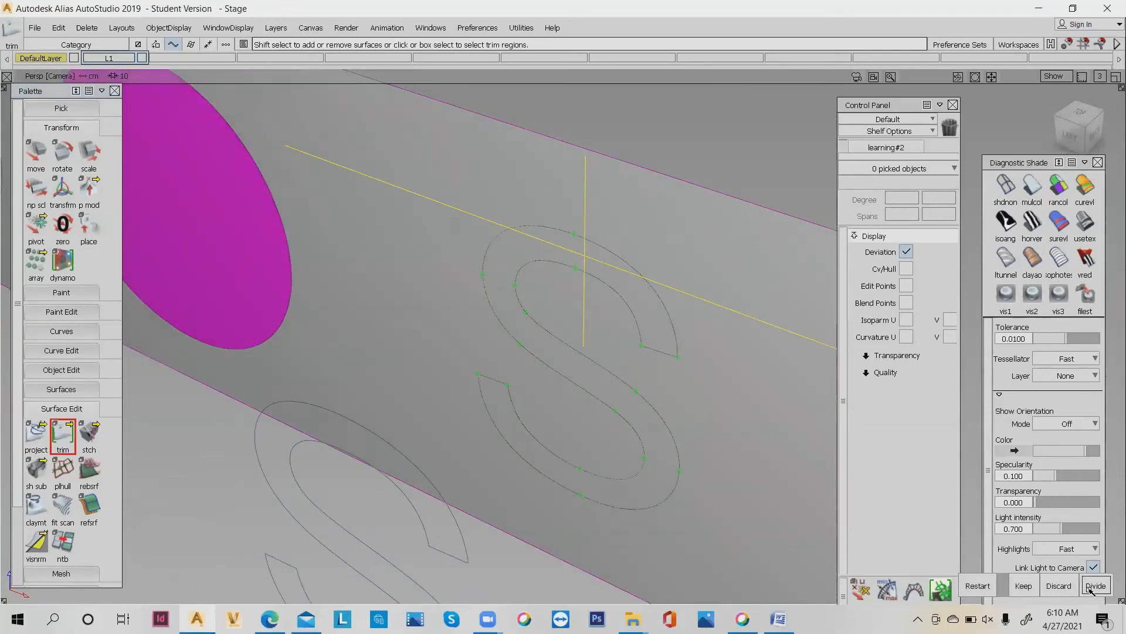
click(1095, 585)
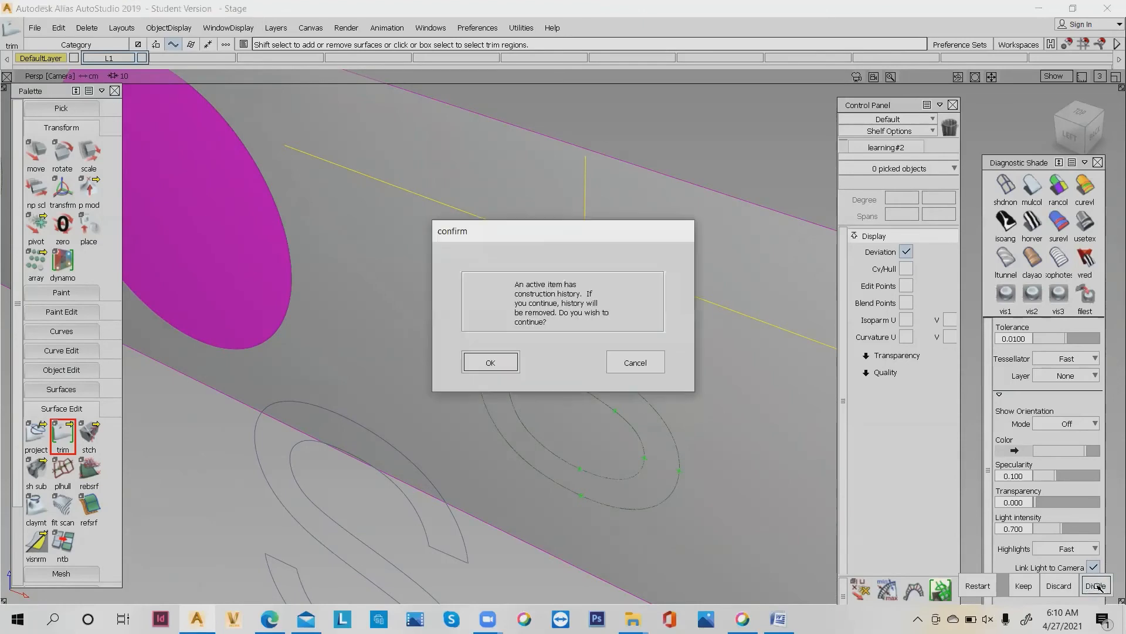
click(489, 362)
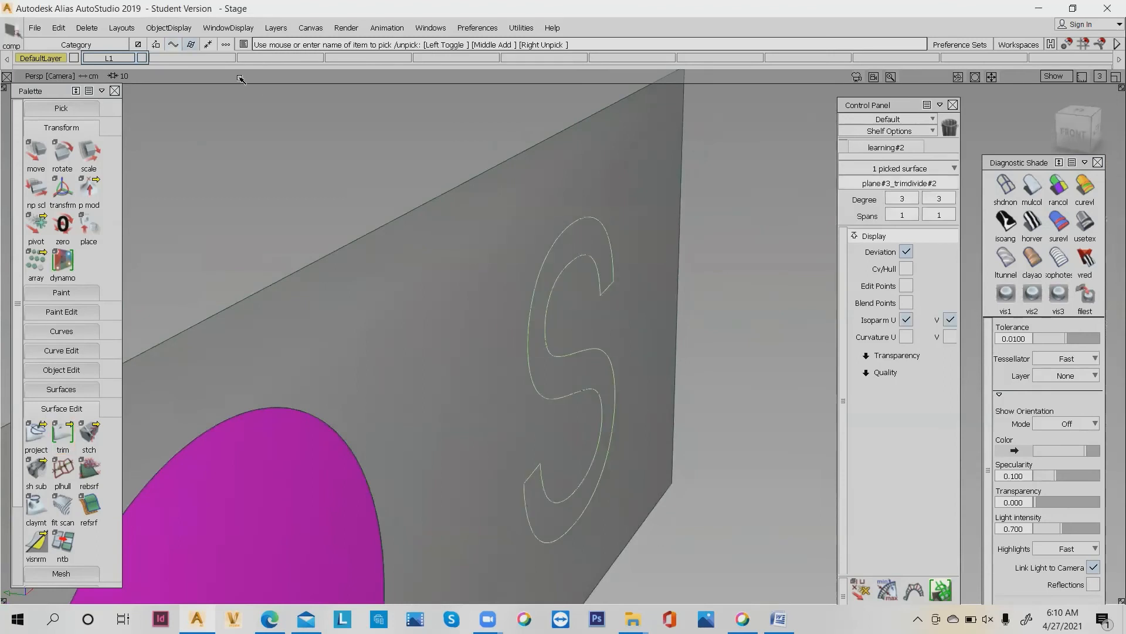
mouse_move(325, 88)
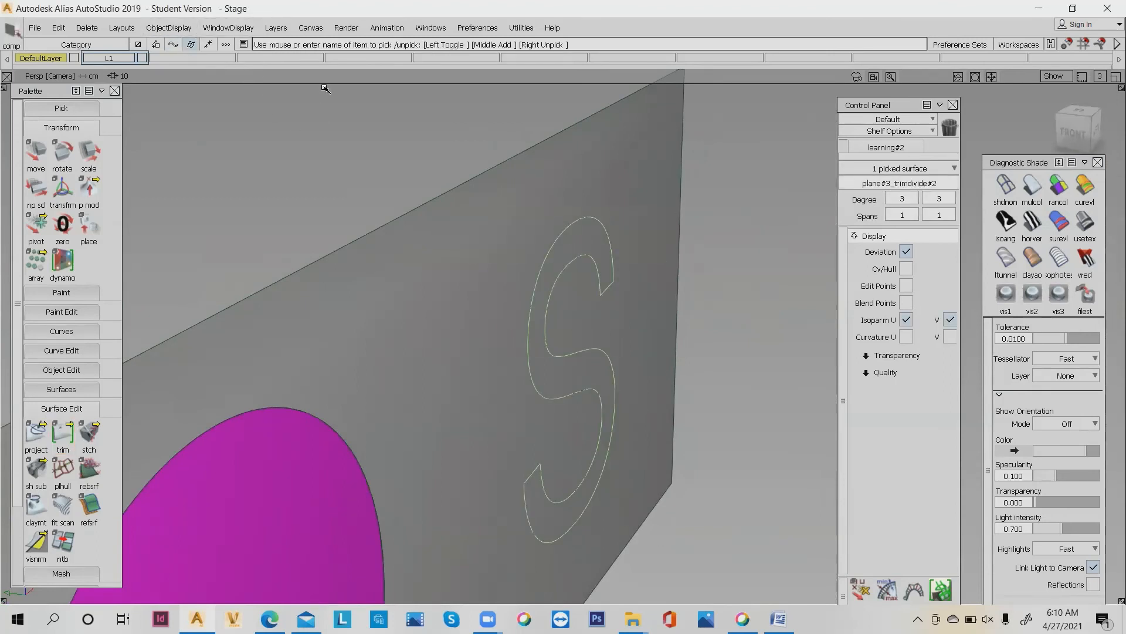
click(275, 28)
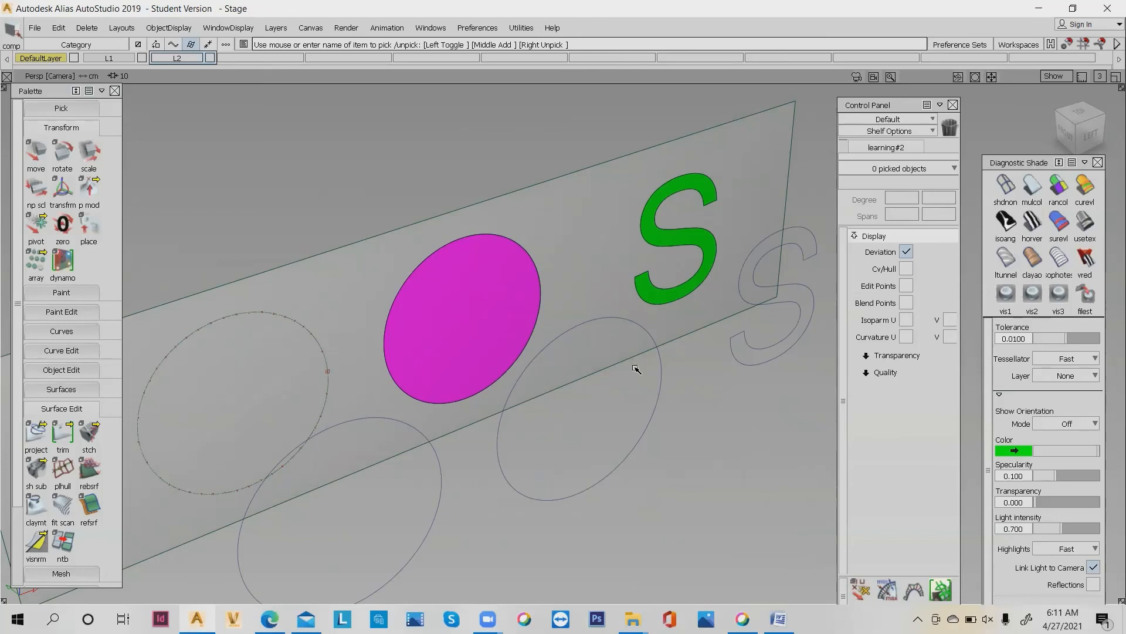
mouse_move(596, 265)
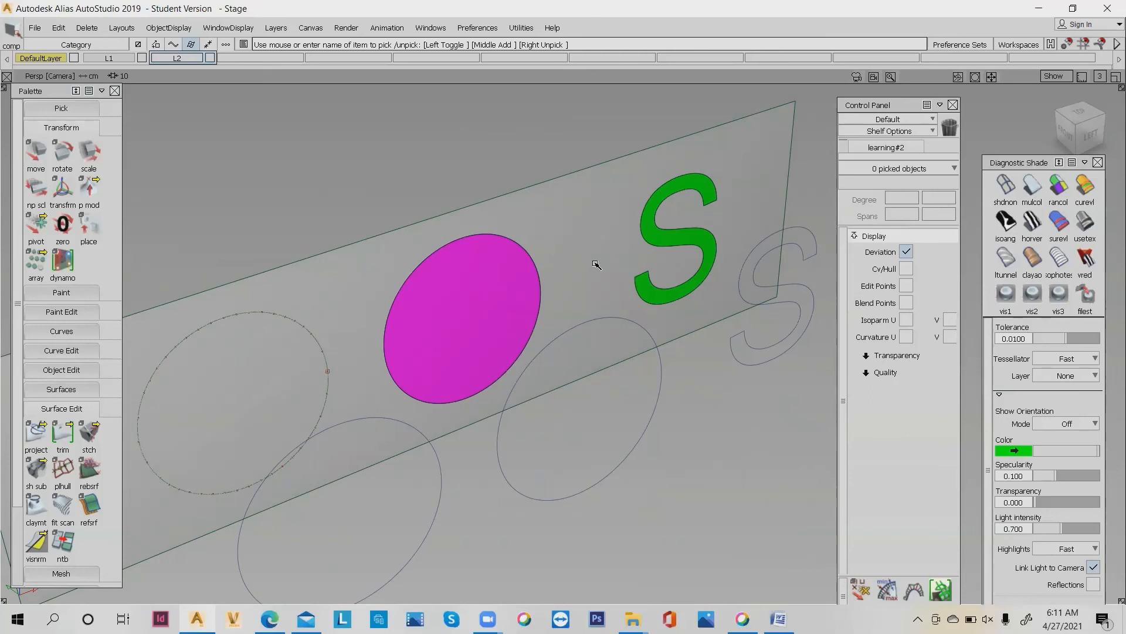